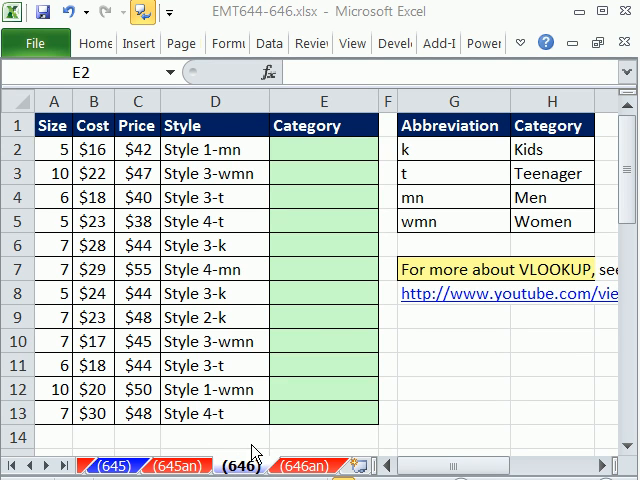
mouse_move(484, 148)
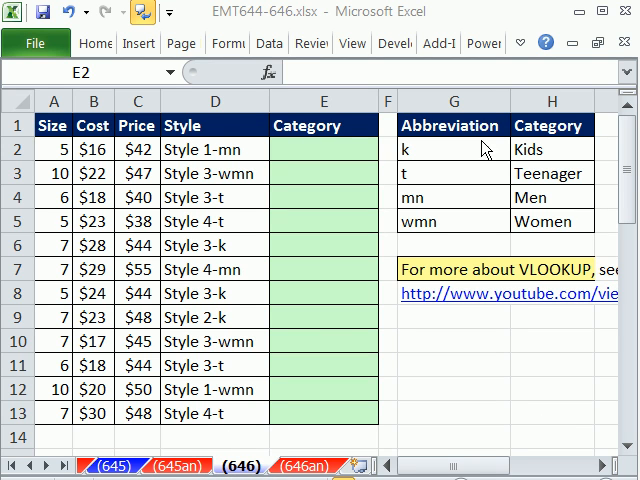
mouse_move(256, 436)
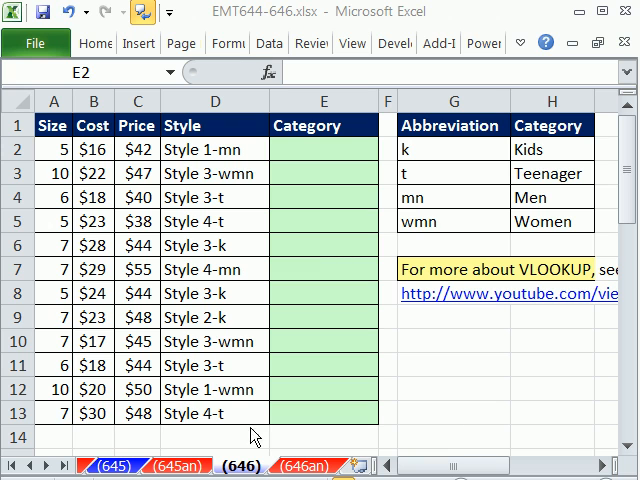
- Enter Men and Women in the Category cells and select the names Kids through Women
click(320, 146)
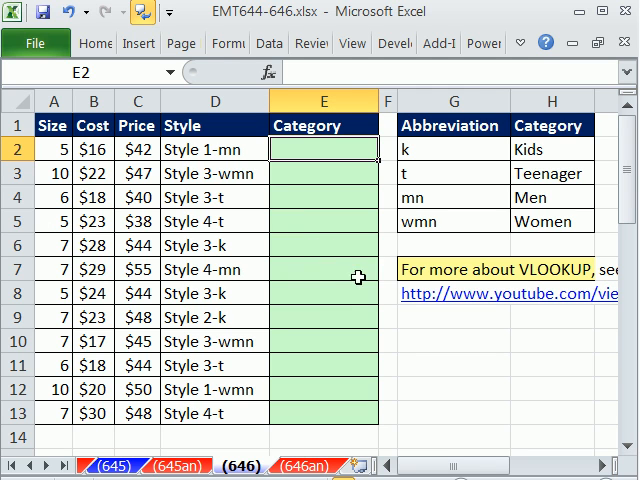
mouse_move(344, 308)
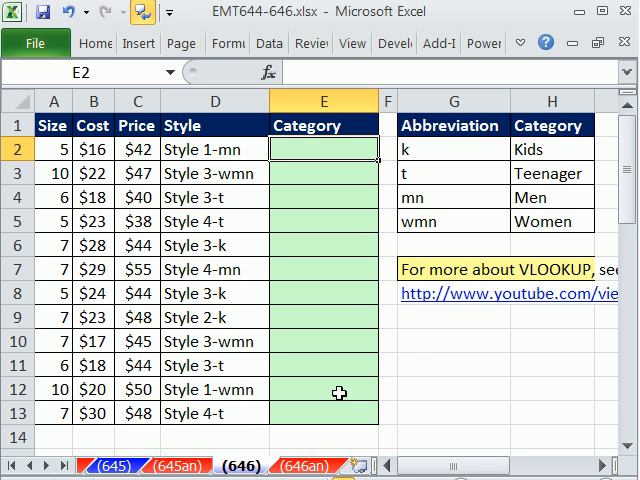
mouse_move(176, 150)
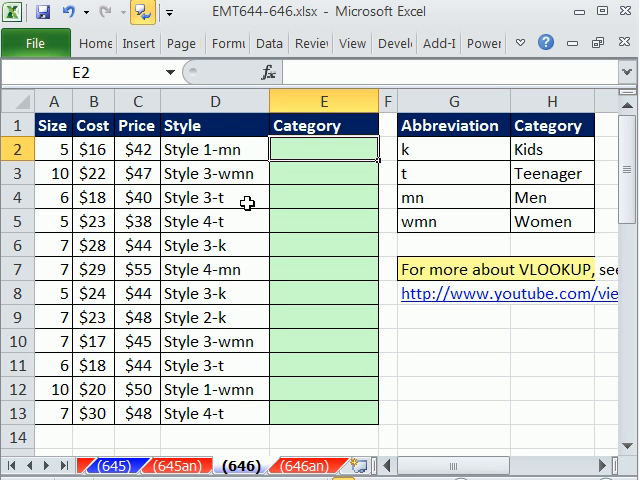
mouse_move(248, 246)
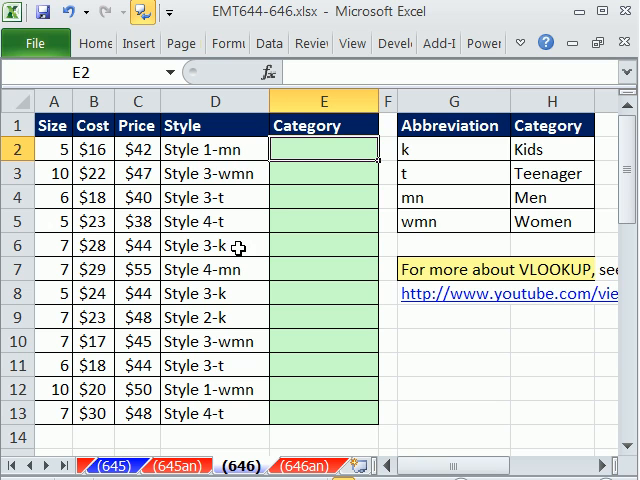
text(M)
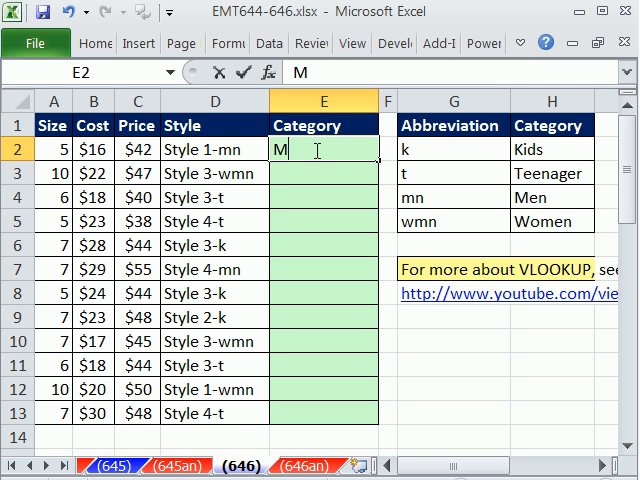
key(Return)
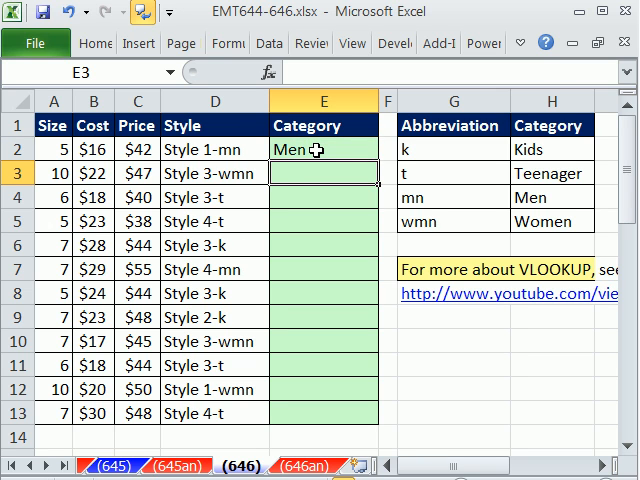
text(Women)
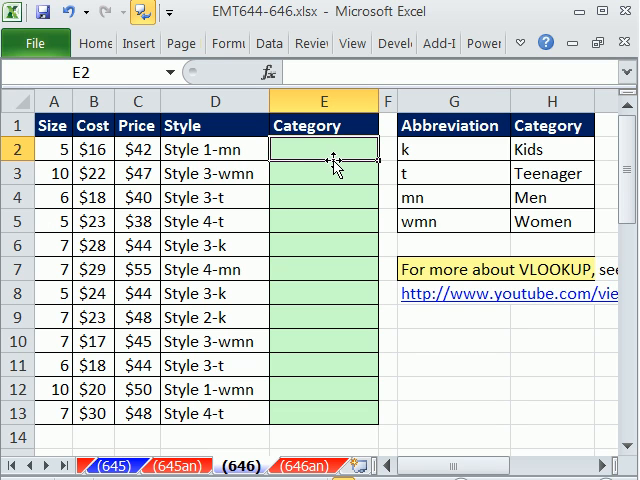
drag(450, 148, 450, 220)
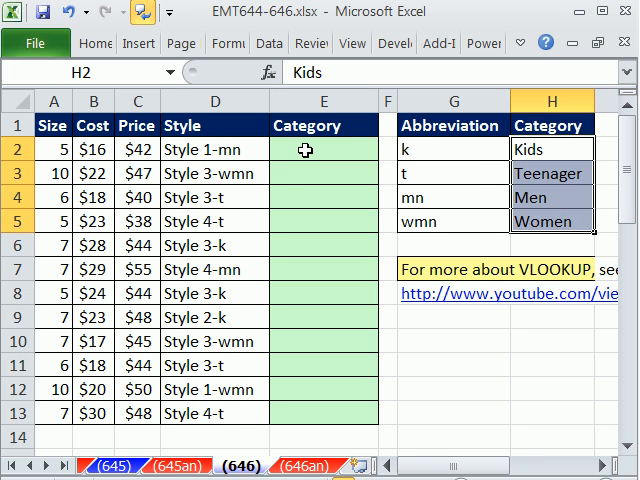
click(320, 148)
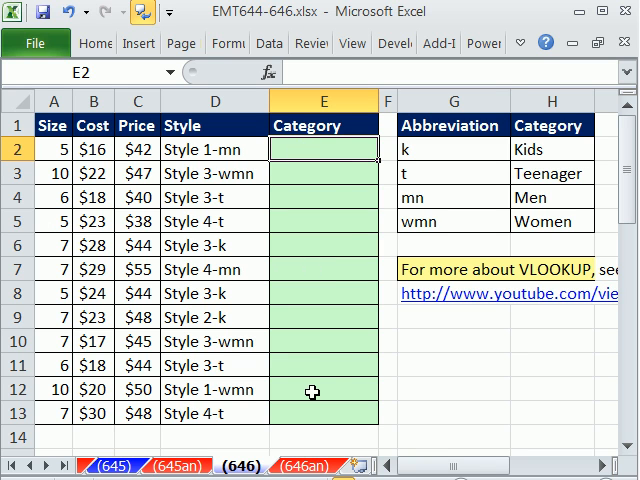
mouse_move(294, 244)
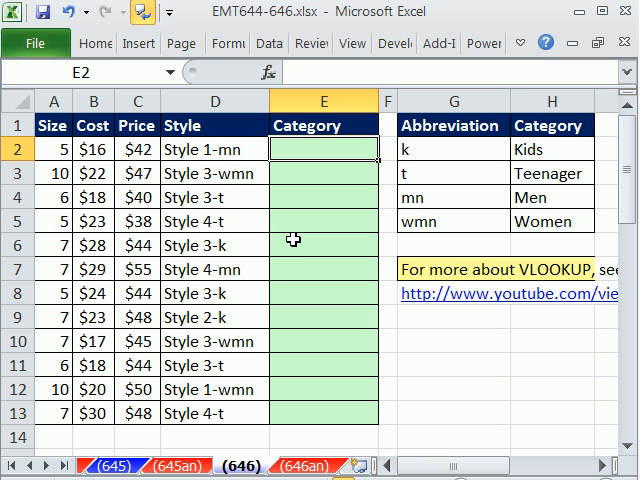
mouse_move(420, 138)
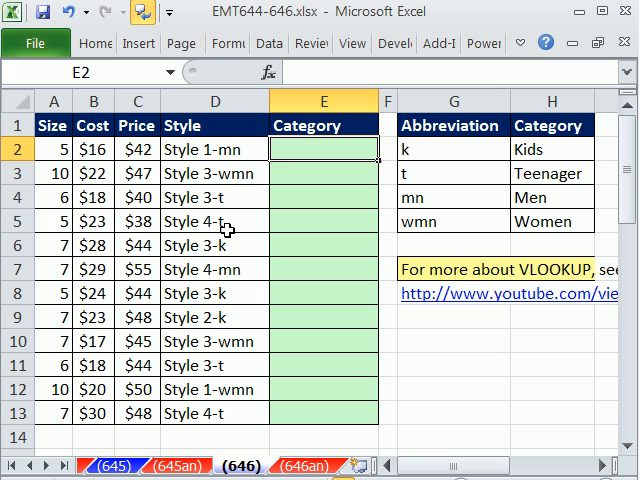
mouse_move(268, 248)
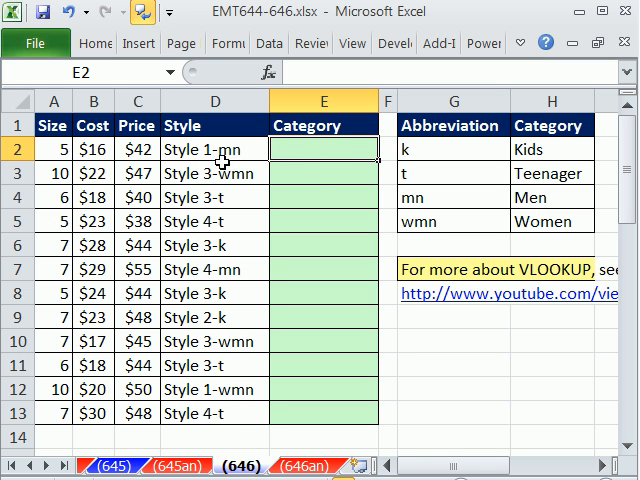
mouse_move(236, 188)
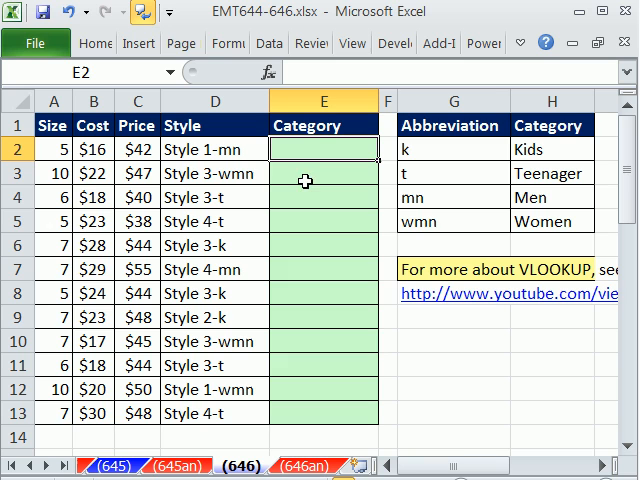
mouse_move(270, 188)
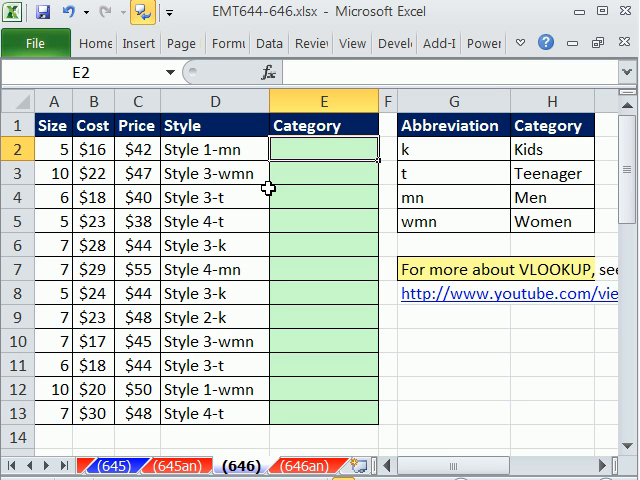
mouse_move(252, 158)
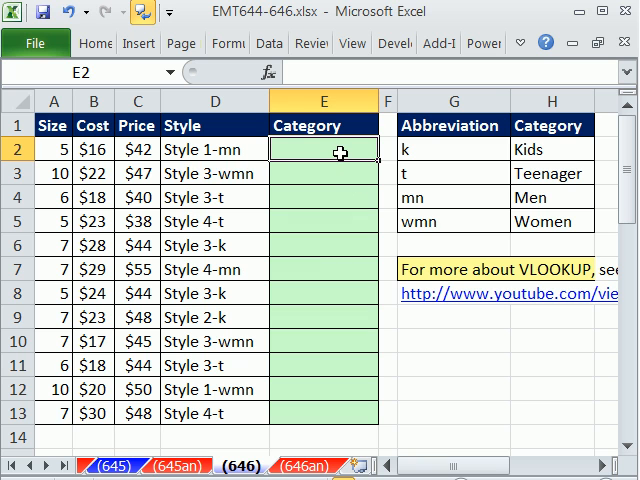
- Enter =SEARCH("-",D2) in E2 and fill it down through row 13, each returning 8
text(=)
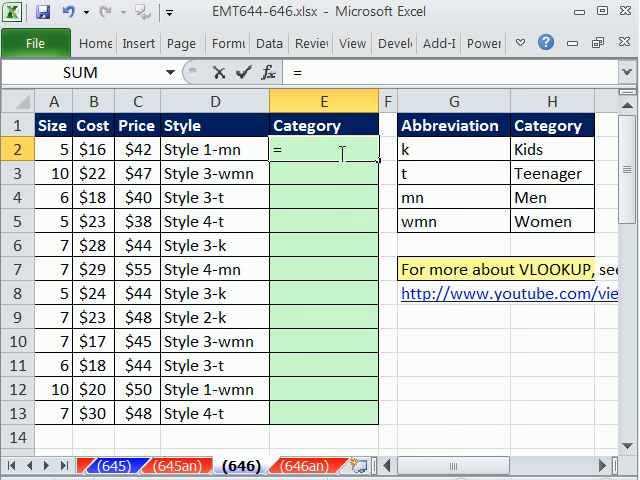
text(SEARCH()
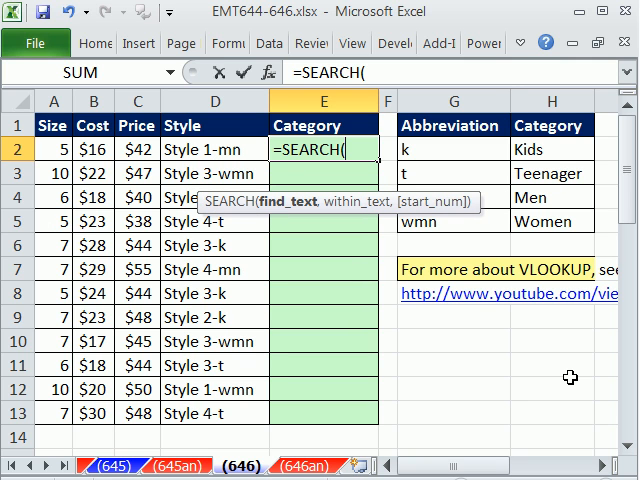
text(")
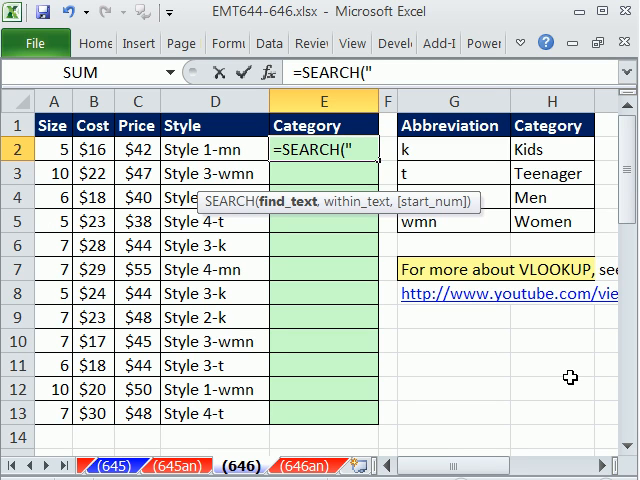
text(-")
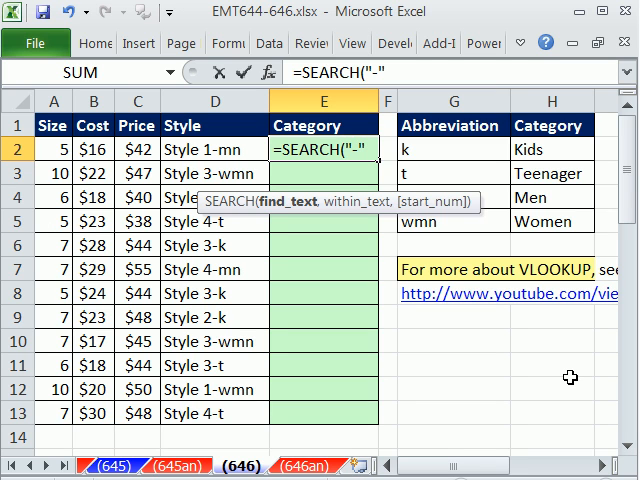
mouse_move(334, 200)
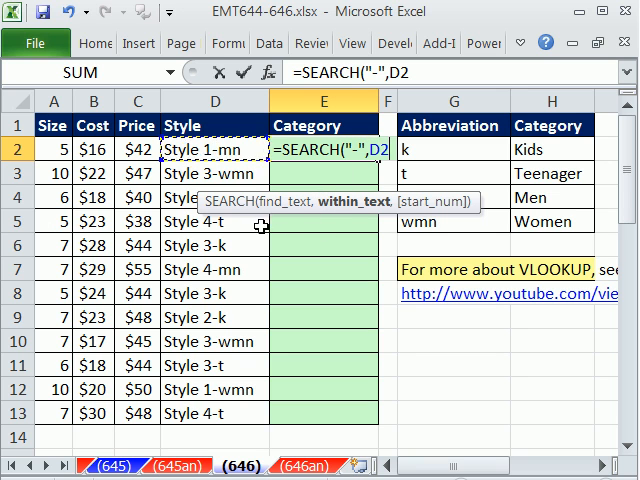
key(Return)
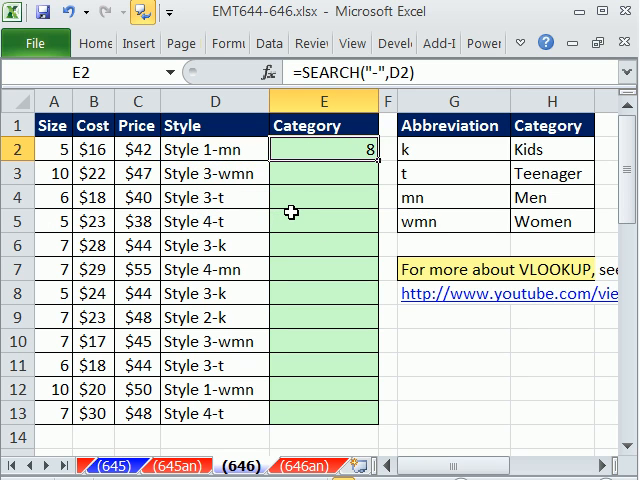
drag(372, 156, 372, 410)
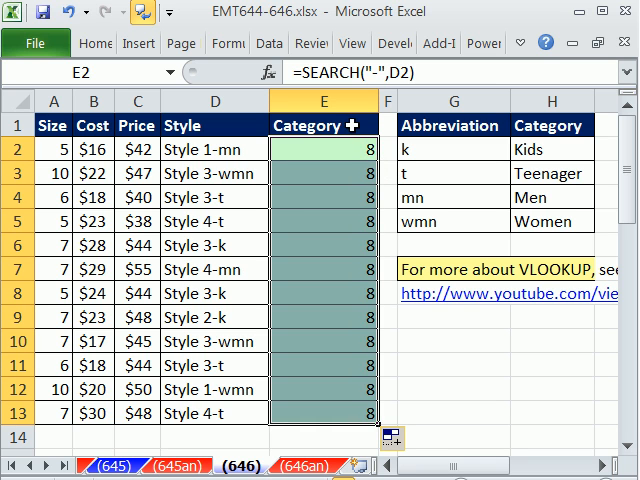
click(310, 214)
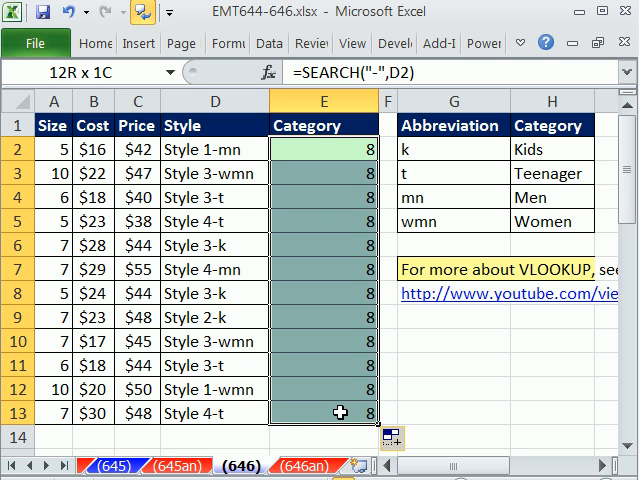
- Revise E2:E13 to =LEN(D2)-SEARCH("-",D2), giving abbreviation lengths 2, 3 and 1
click(340, 156)
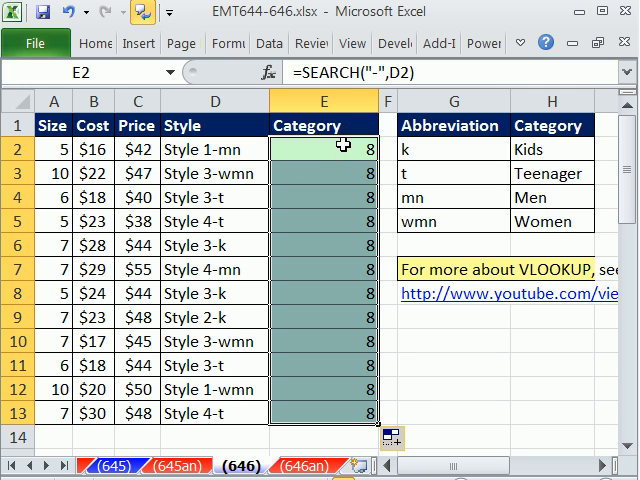
double_click(312, 152)
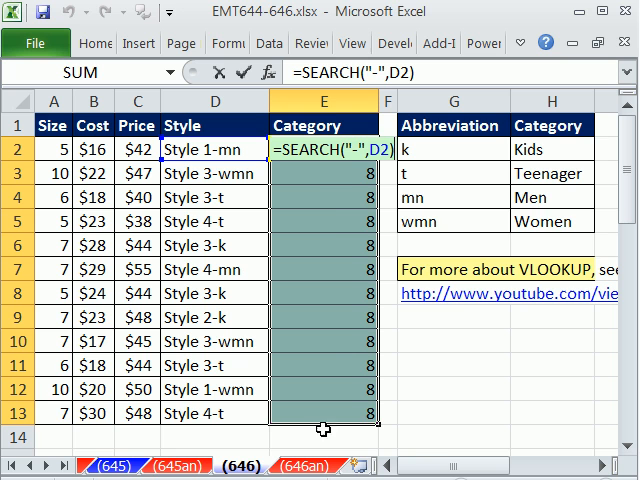
mouse_move(424, 284)
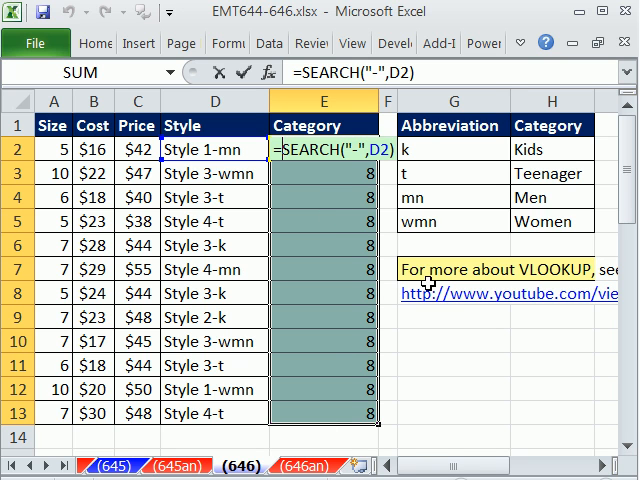
text(le)
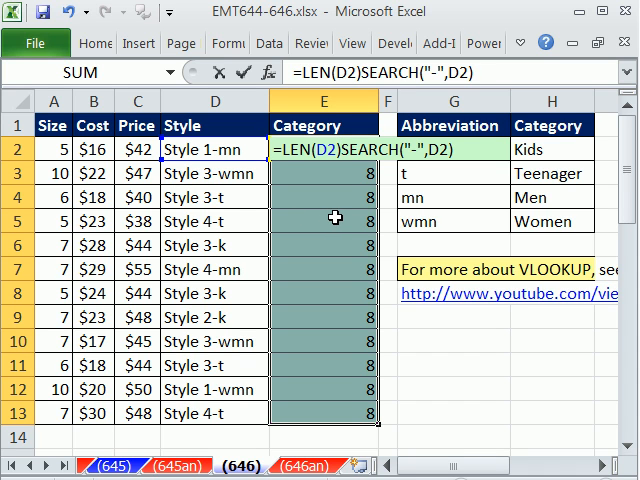
text(-)
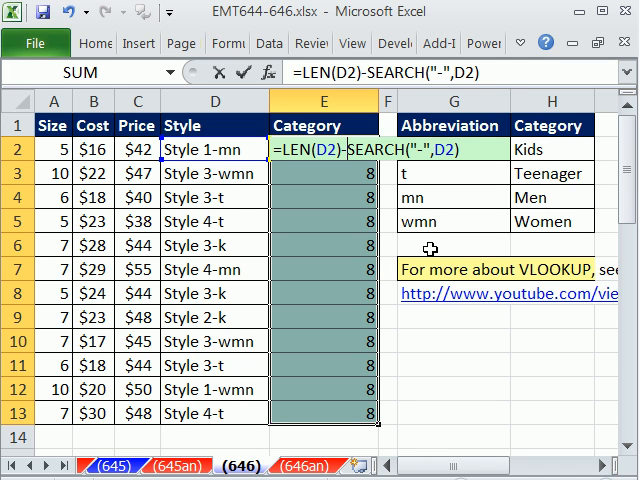
key(Return)
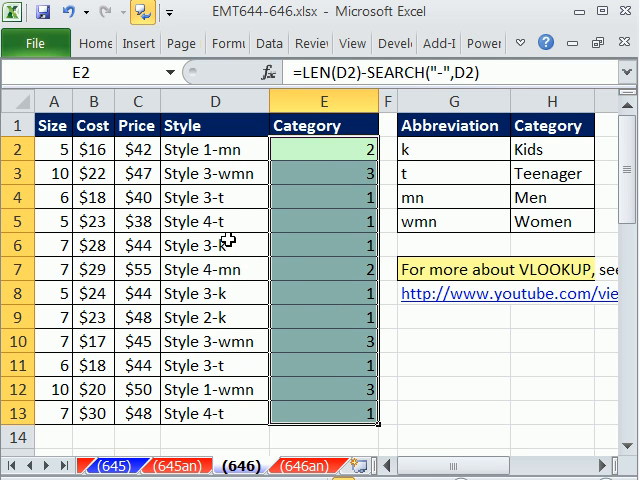
mouse_move(316, 156)
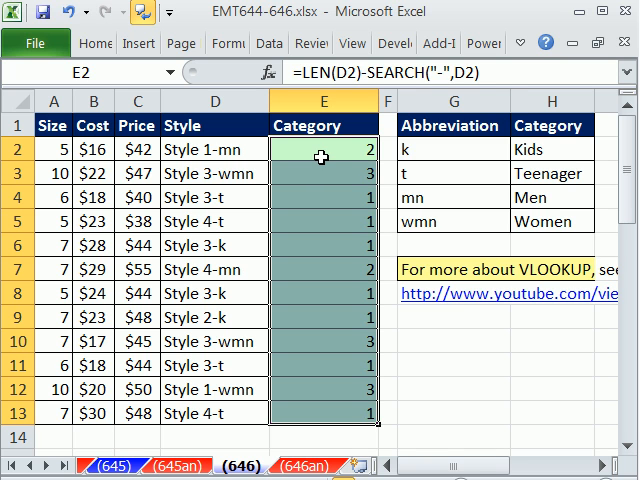
- Wrap the formula as =RIGHT(D2,LEN(D2)-SEARCH("-",D2)) so cells show mn, wmn, t, k
double_click(320, 152)
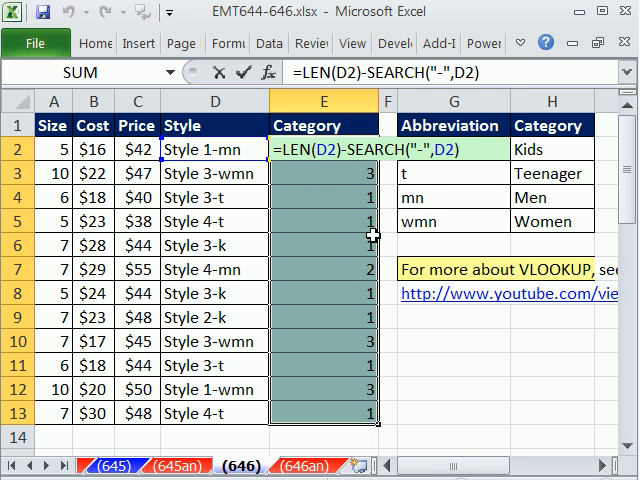
text(RIGHT()
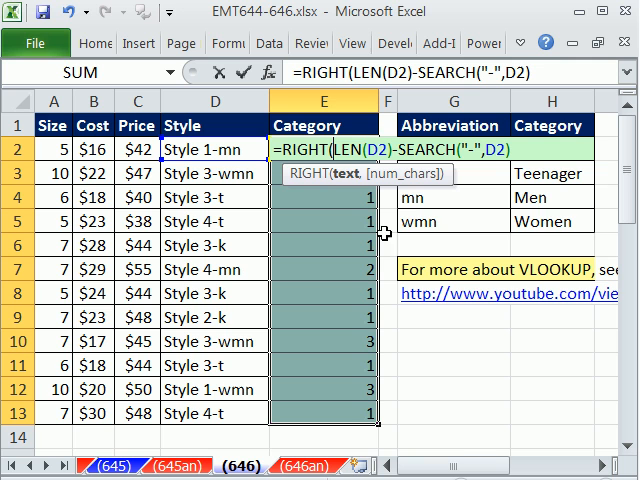
mouse_move(224, 148)
text(D2,)
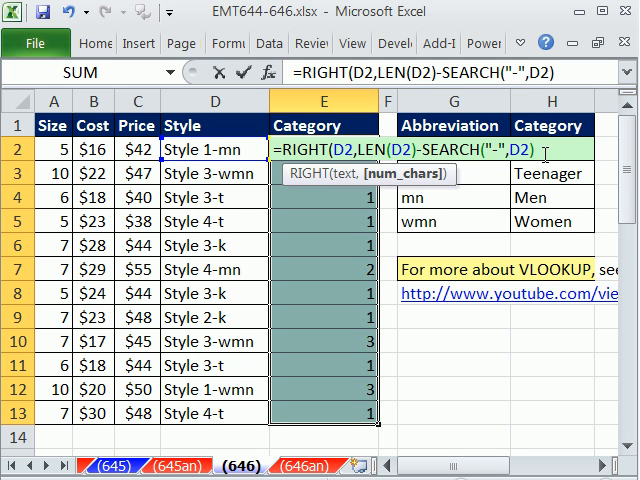
text())
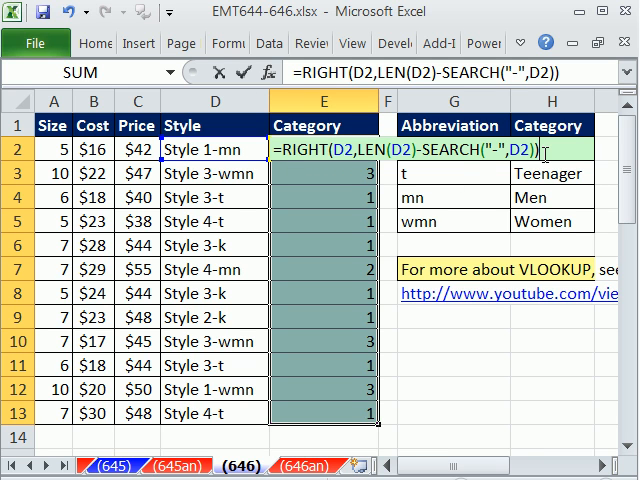
key(Return)
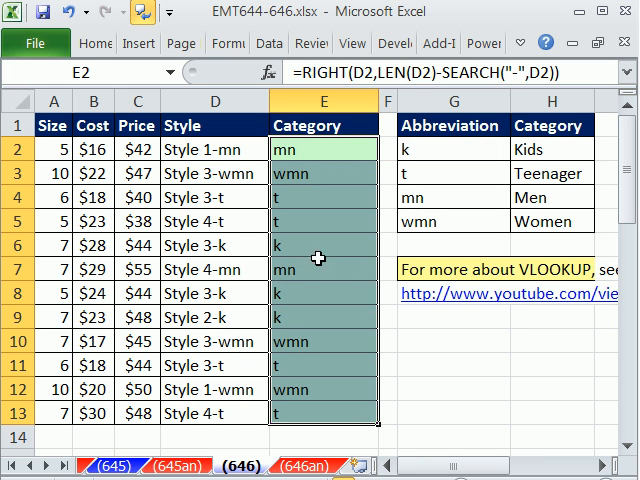
mouse_move(314, 186)
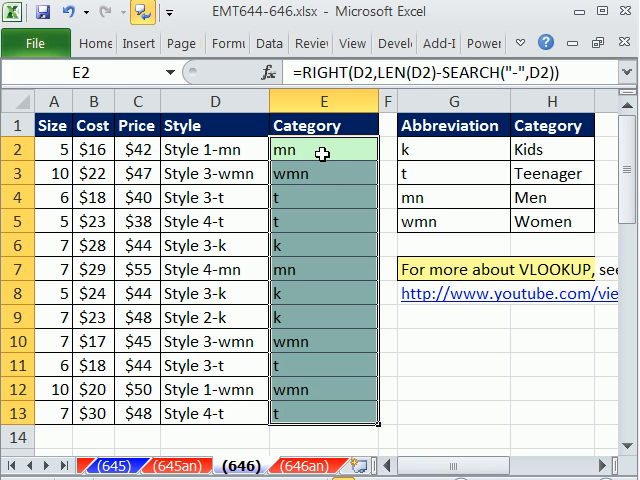
- Wrap the RIGHT extraction in VLOOKUP against the abbreviation table locked as $G$2:$H$5
double_click(310, 152)
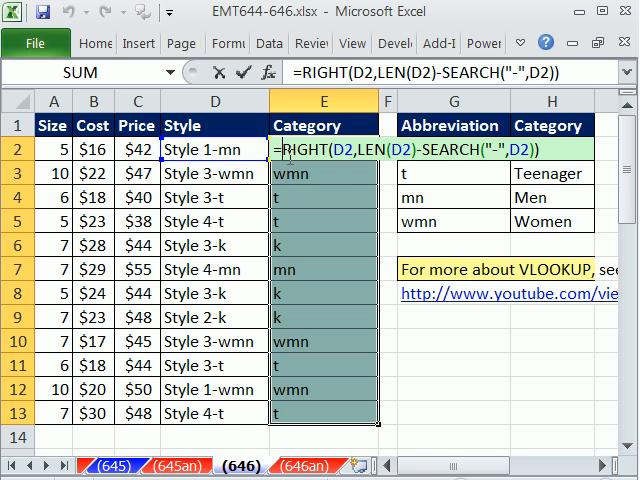
text(v)
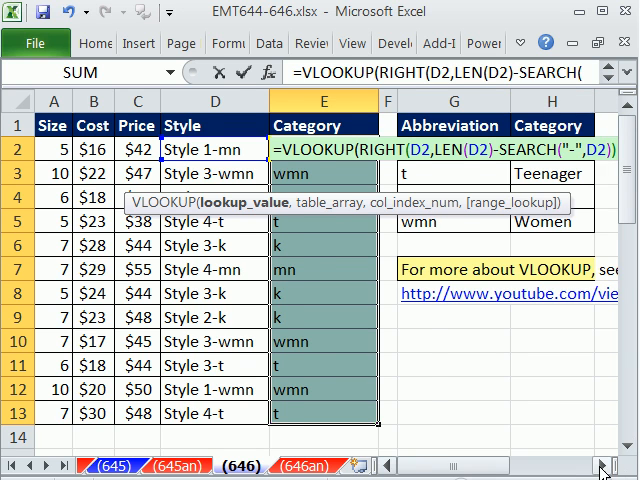
scroll(right, 3)
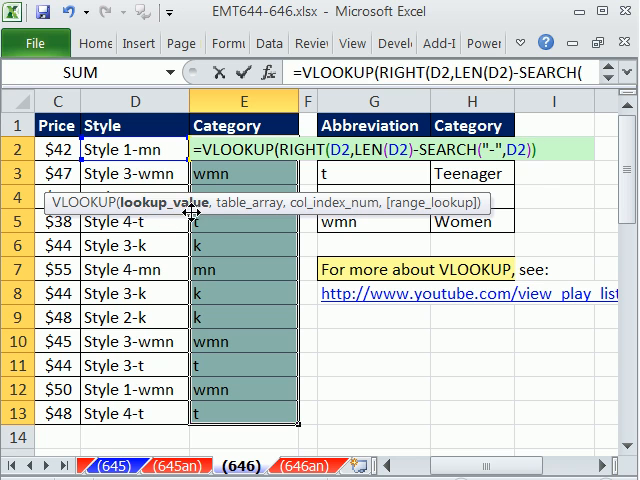
text(,)
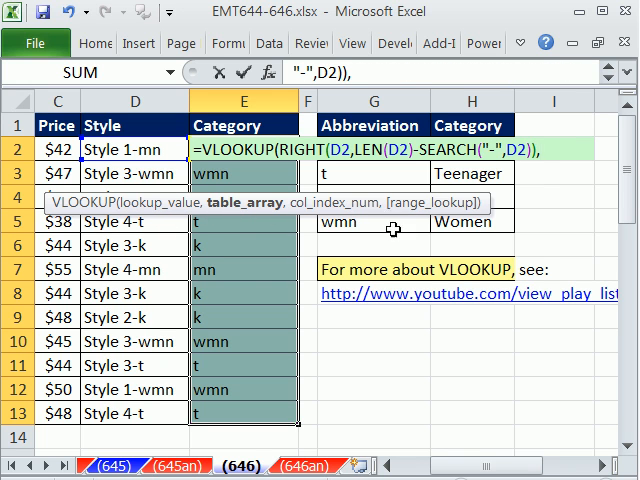
click(472, 222)
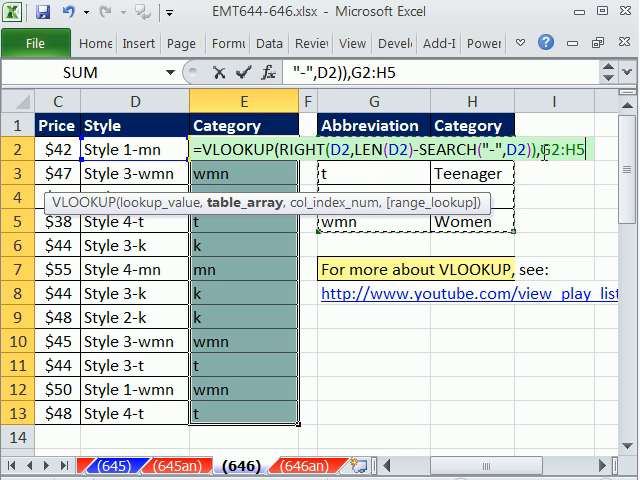
key(f4)
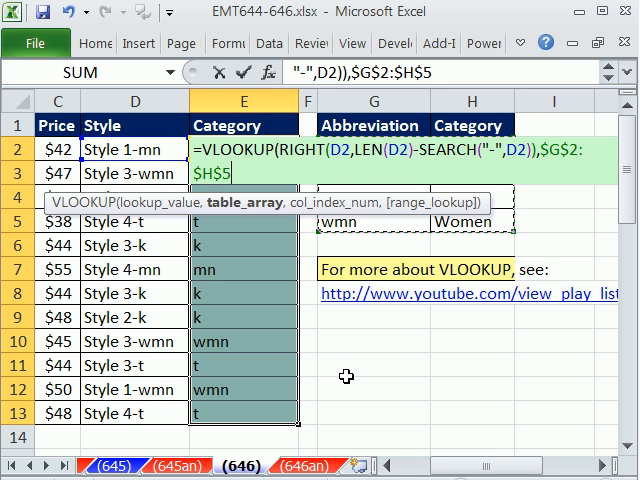
- Complete the VLOOKUP with column index 2 and exact-match 0, returning Men, Women, Teenager, Kids
text(,)
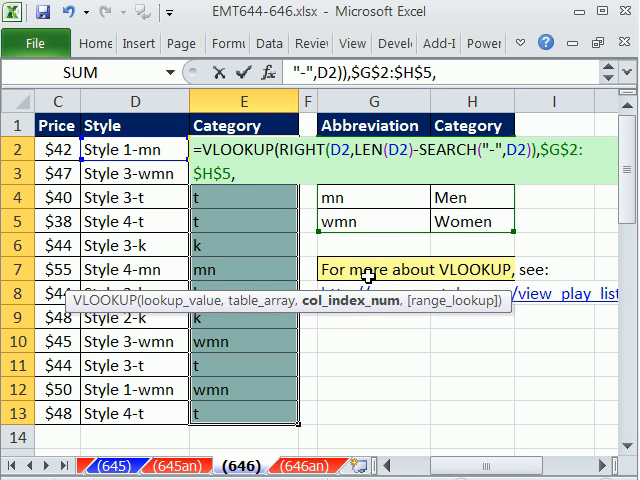
mouse_move(340, 200)
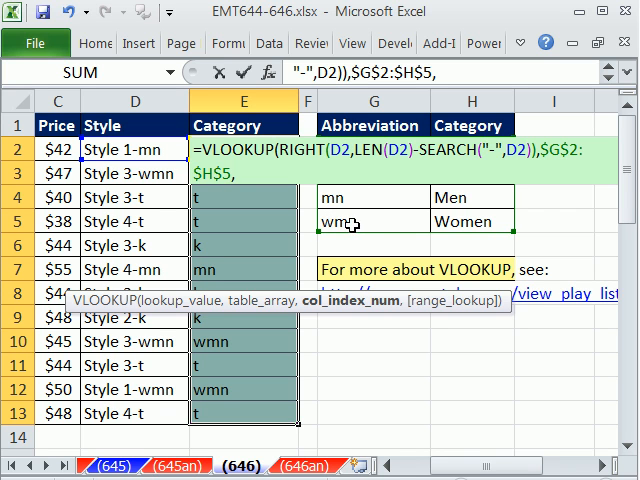
mouse_move(472, 220)
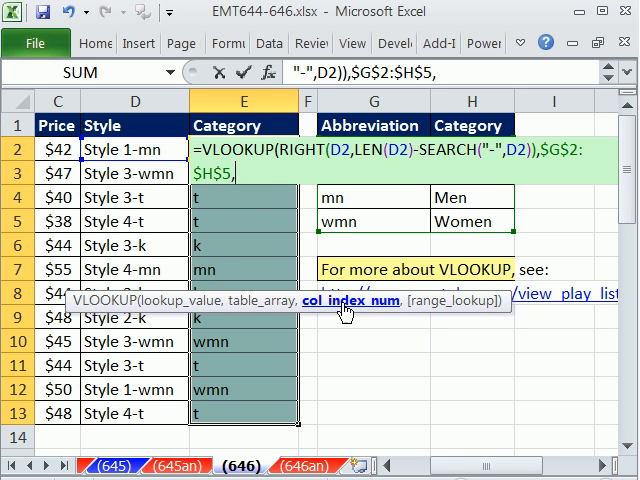
text(2)
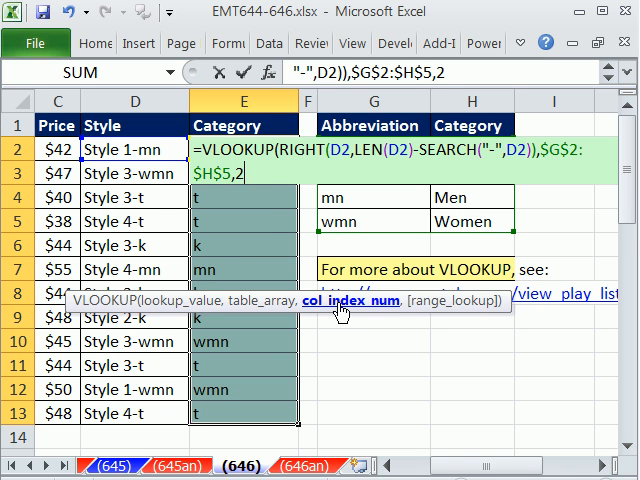
text(,)
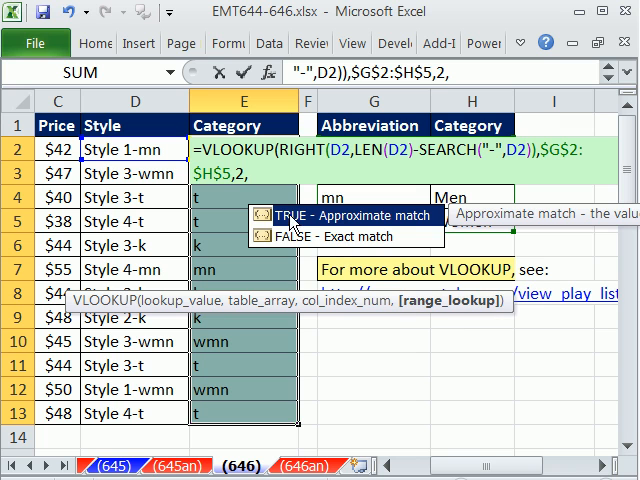
mouse_move(260, 228)
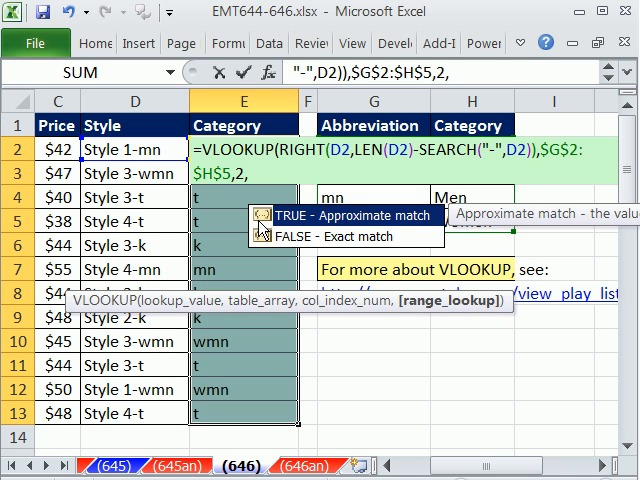
mouse_move(368, 244)
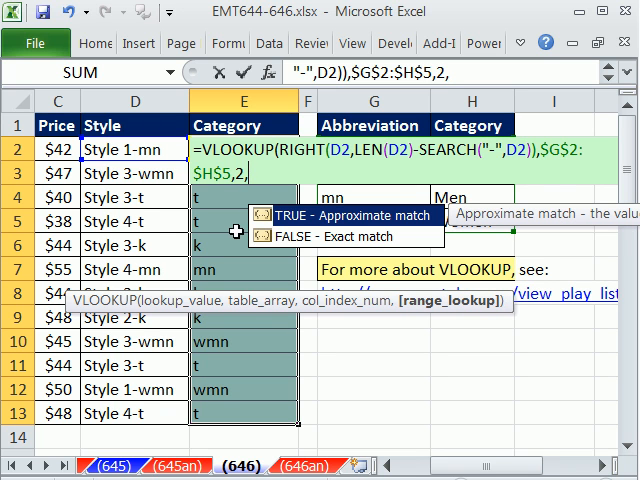
text(0))
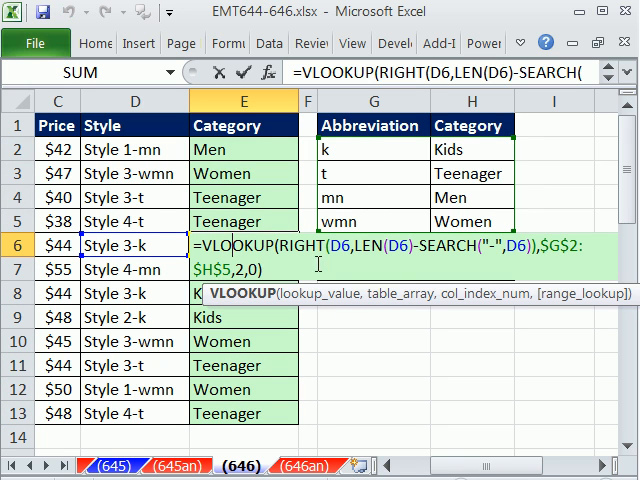
mouse_move(336, 298)
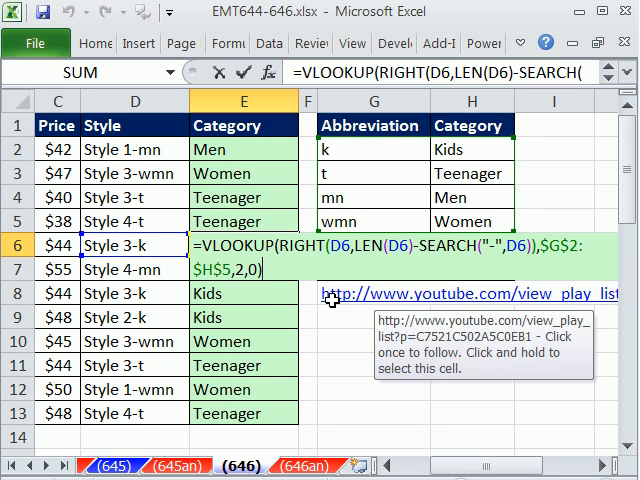
mouse_move(480, 360)
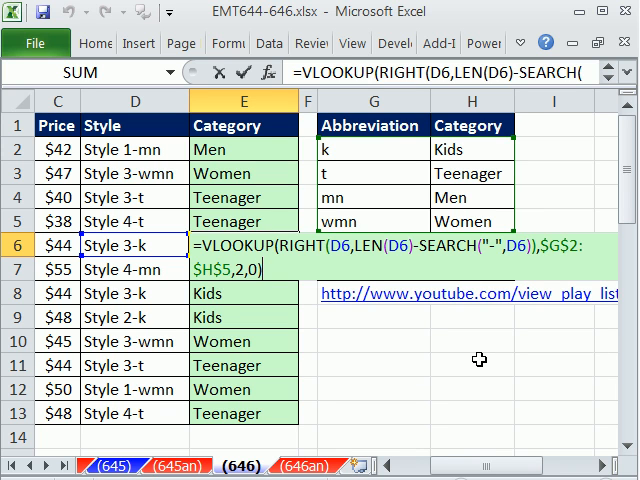